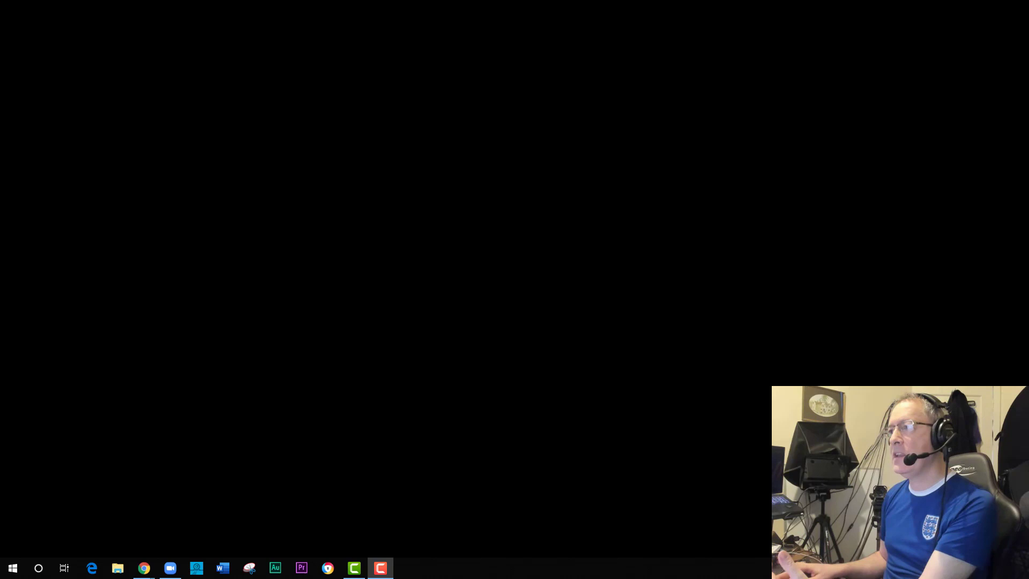
Enable the Co-host option under In Meeting (Basic) settings in the Zoom web portal and hide the browser.
click(143, 567)
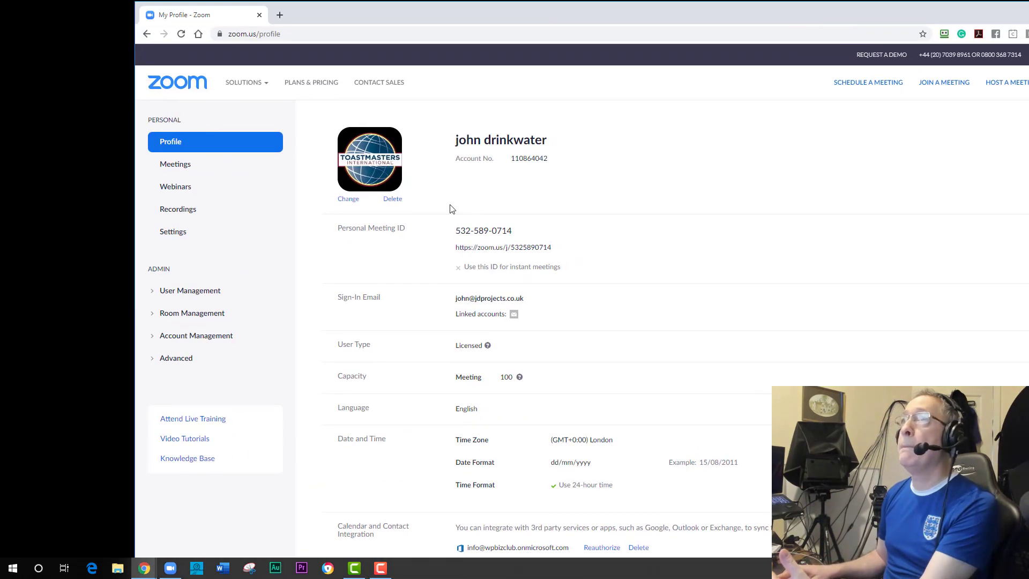
click(173, 232)
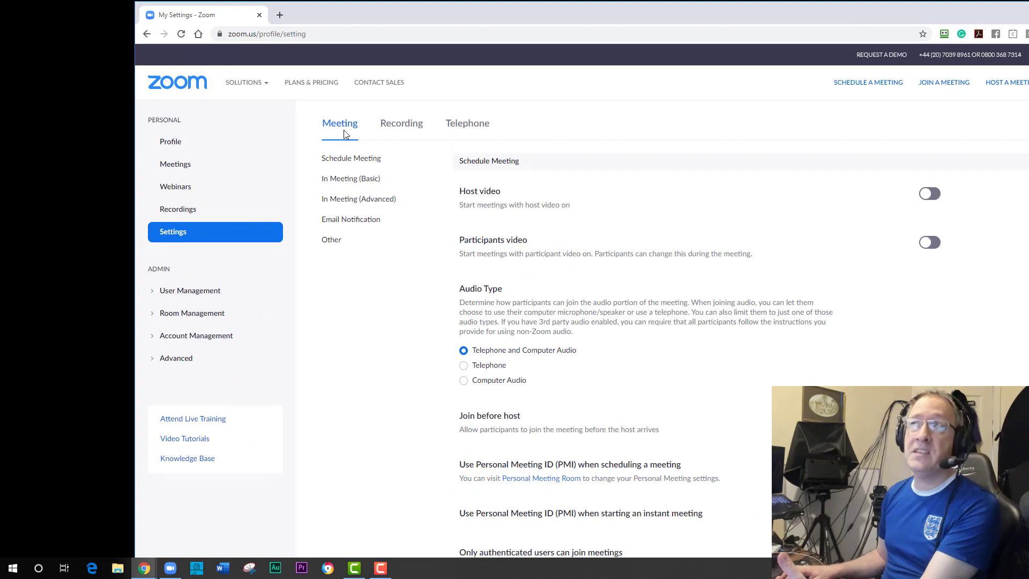
scroll(down, 3)
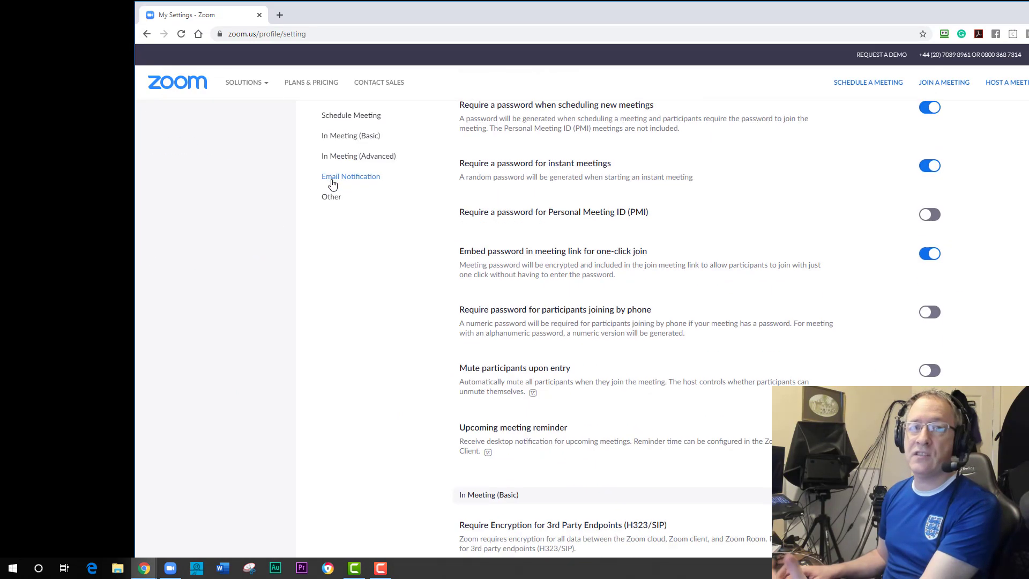
click(350, 135)
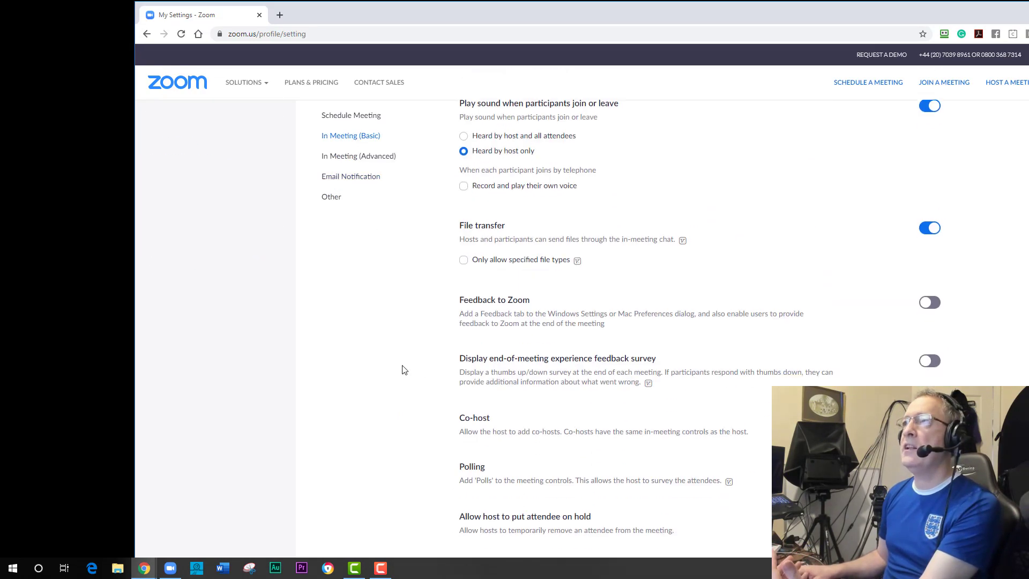
scroll(down, 3)
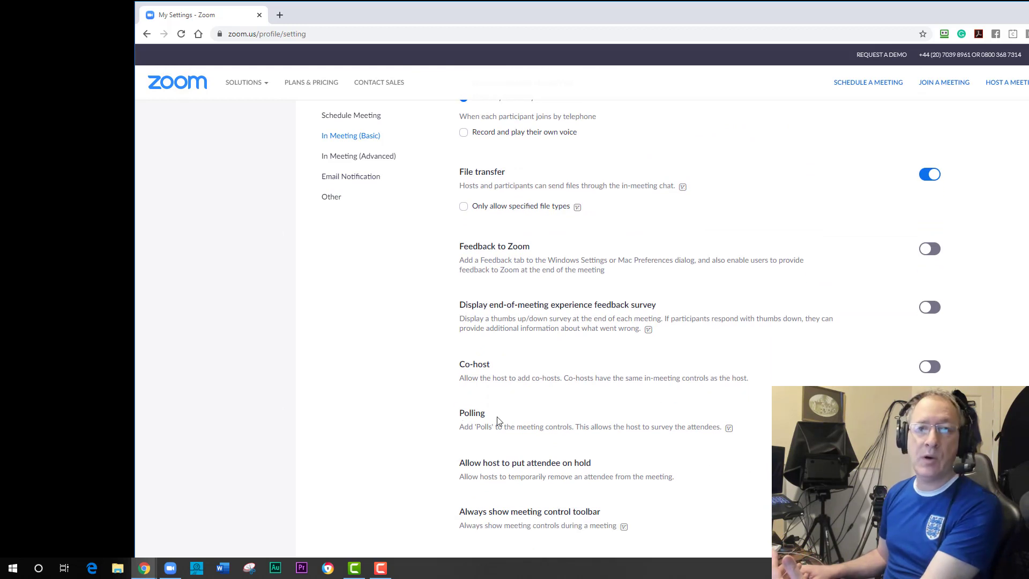
double_click(471, 411)
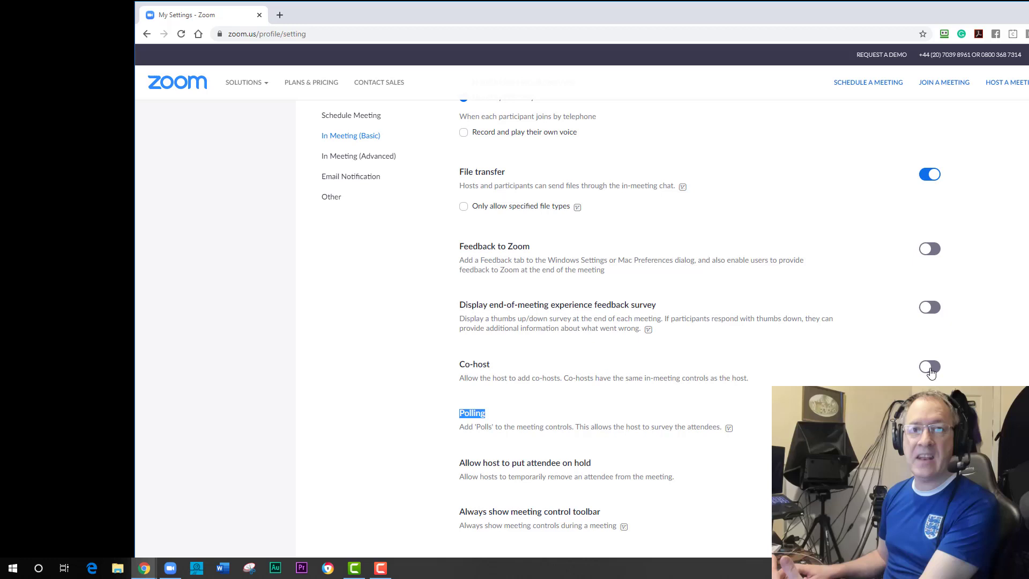
click(929, 366)
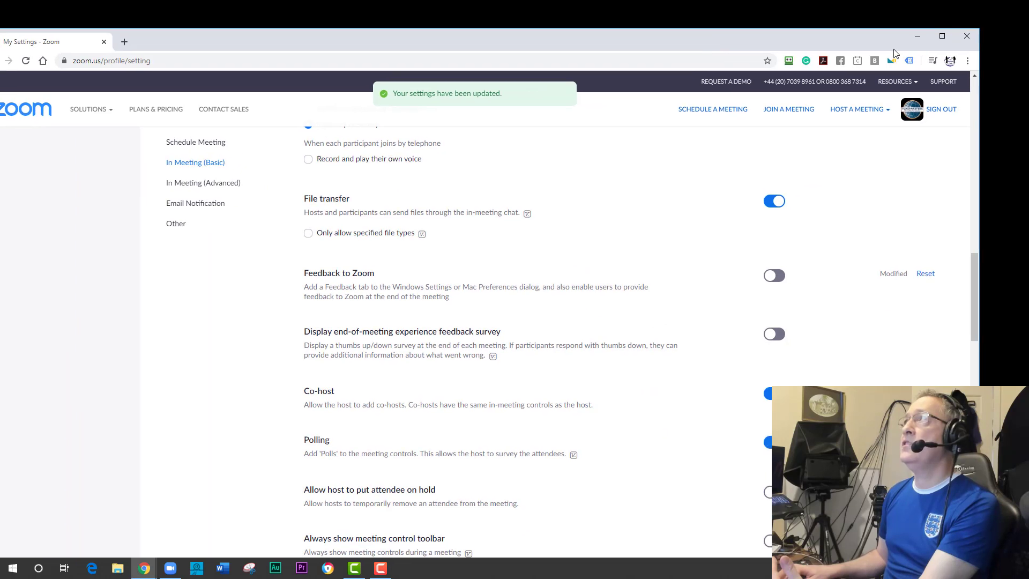
click(941, 36)
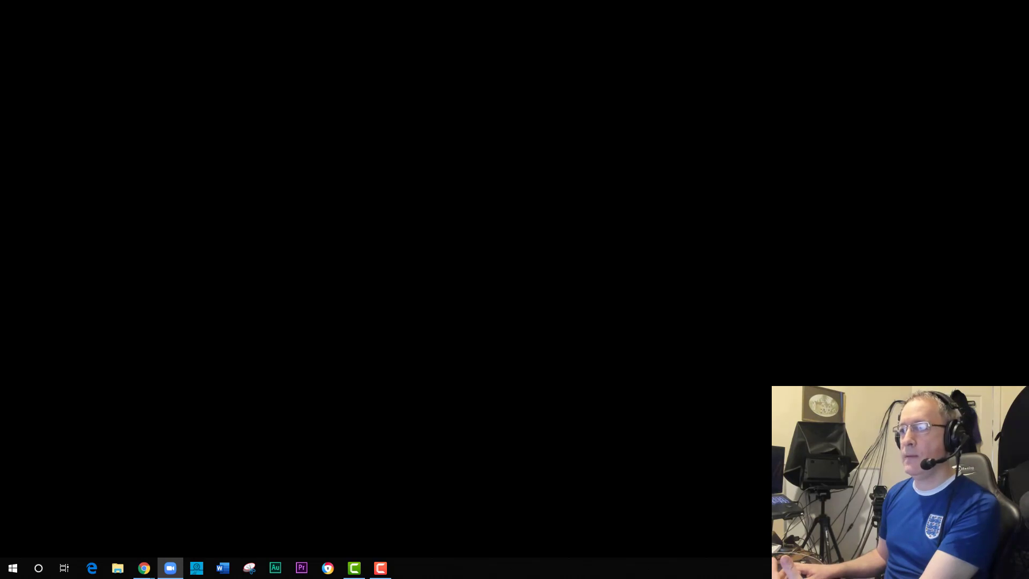
Sign in to the Zoom desktop client and start the personal meeting with computer audio.
click(171, 567)
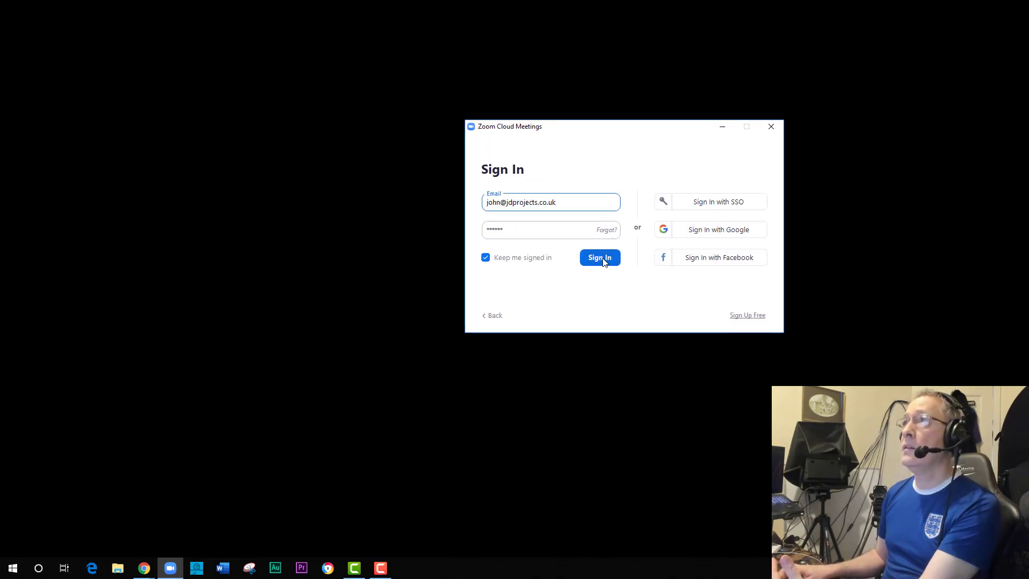
click(598, 257)
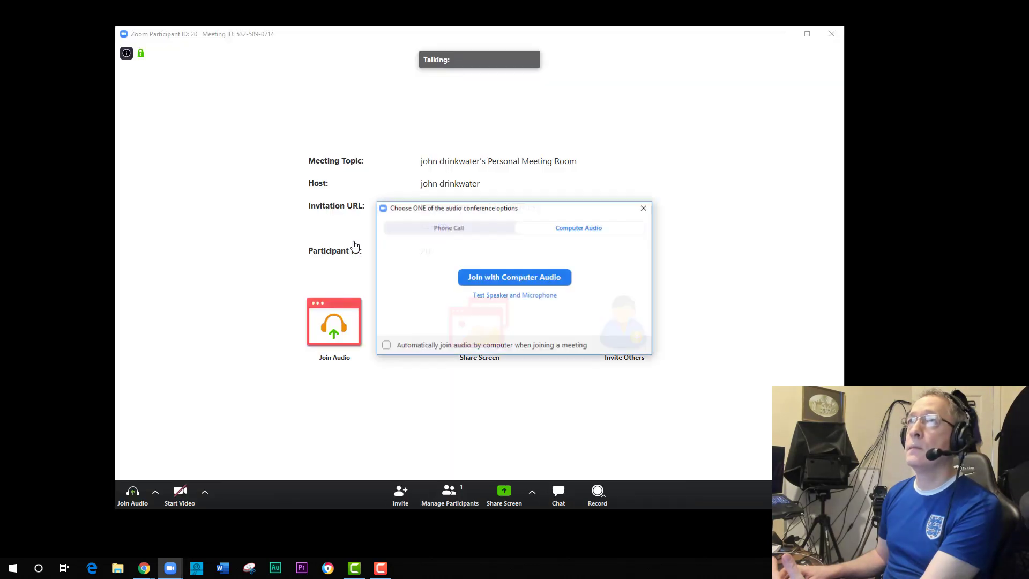
click(514, 277)
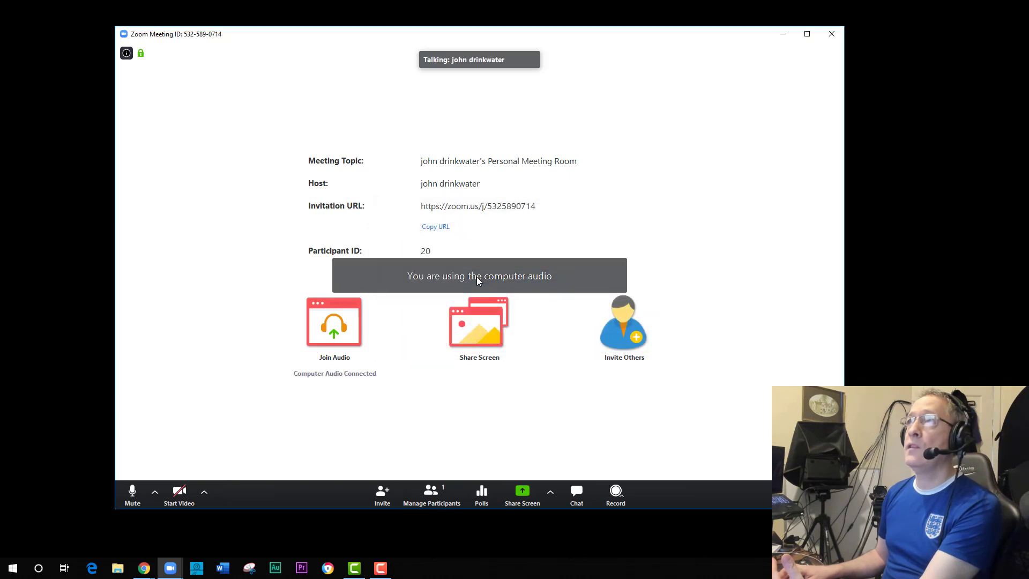
mouse_move(250, 372)
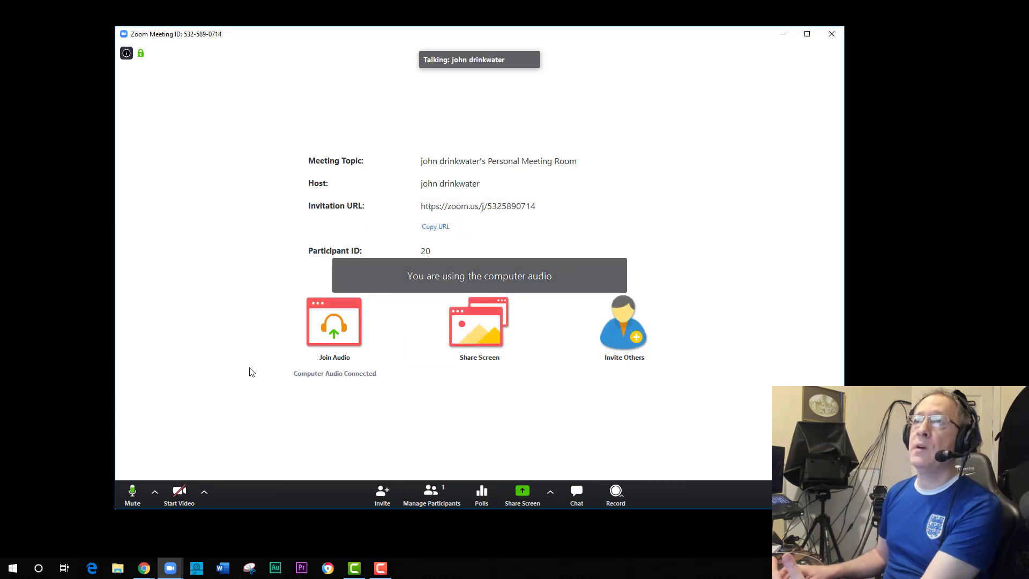
mouse_move(431, 492)
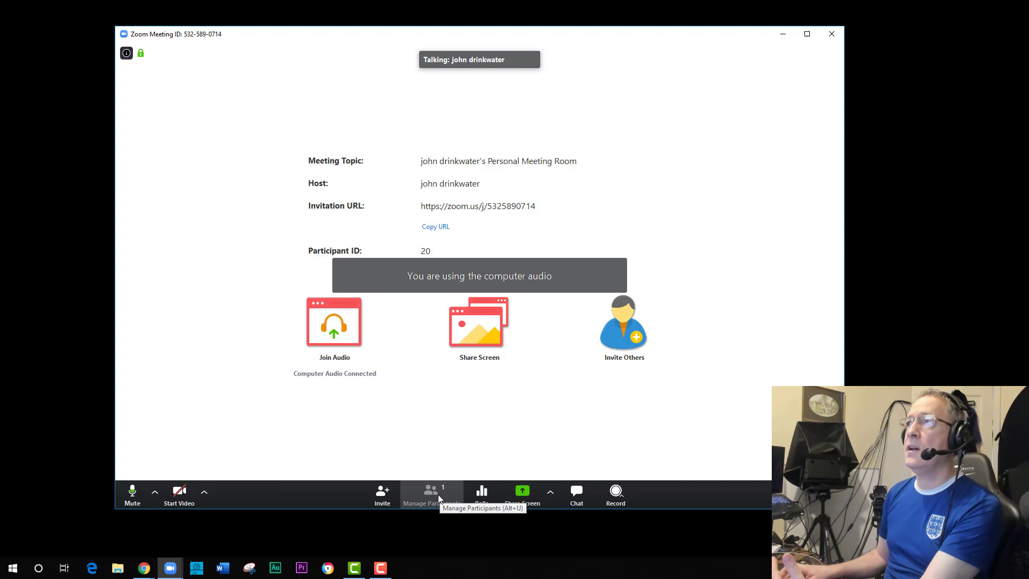
click(430, 492)
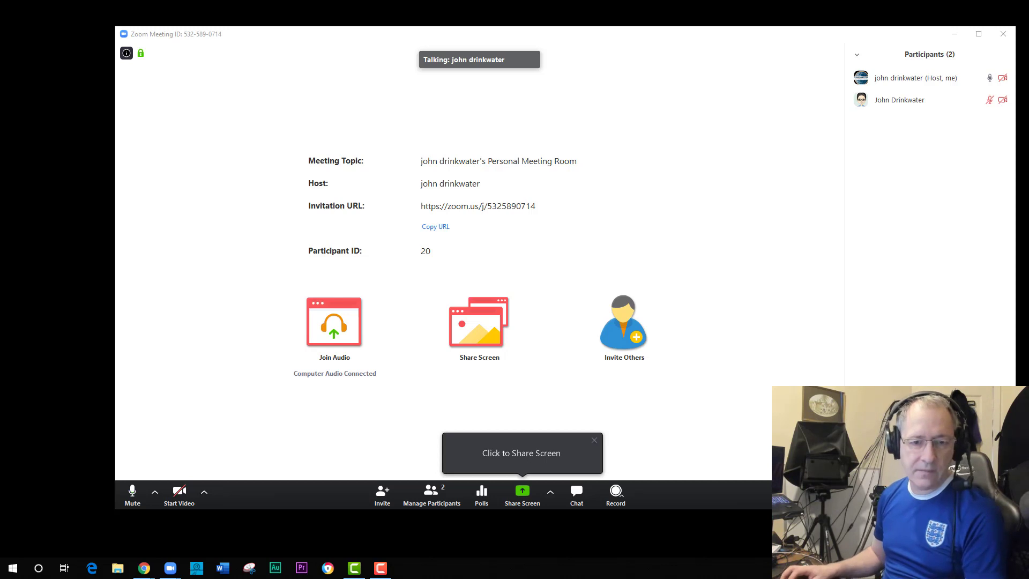
mouse_move(824, 118)
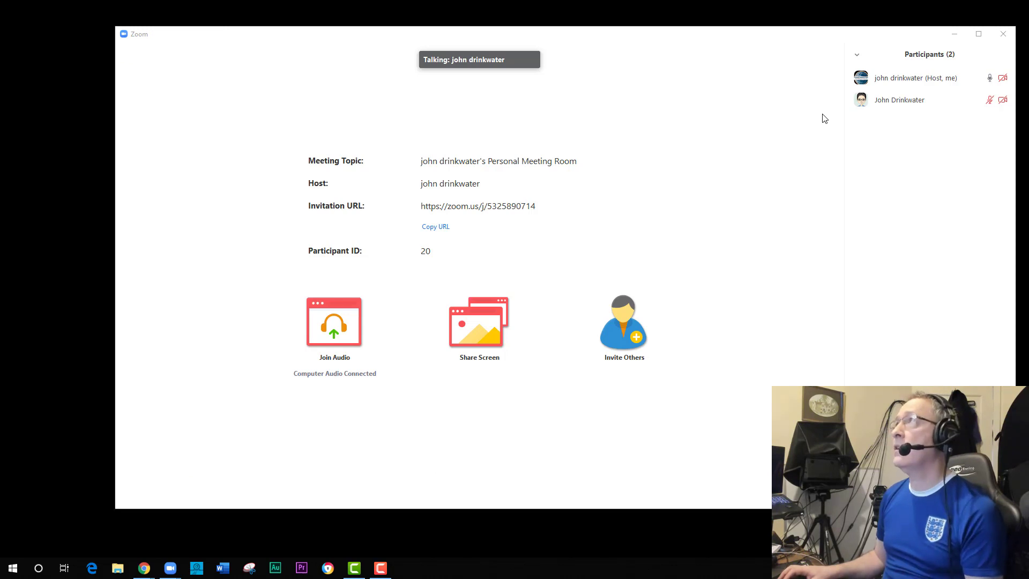
mouse_move(899, 100)
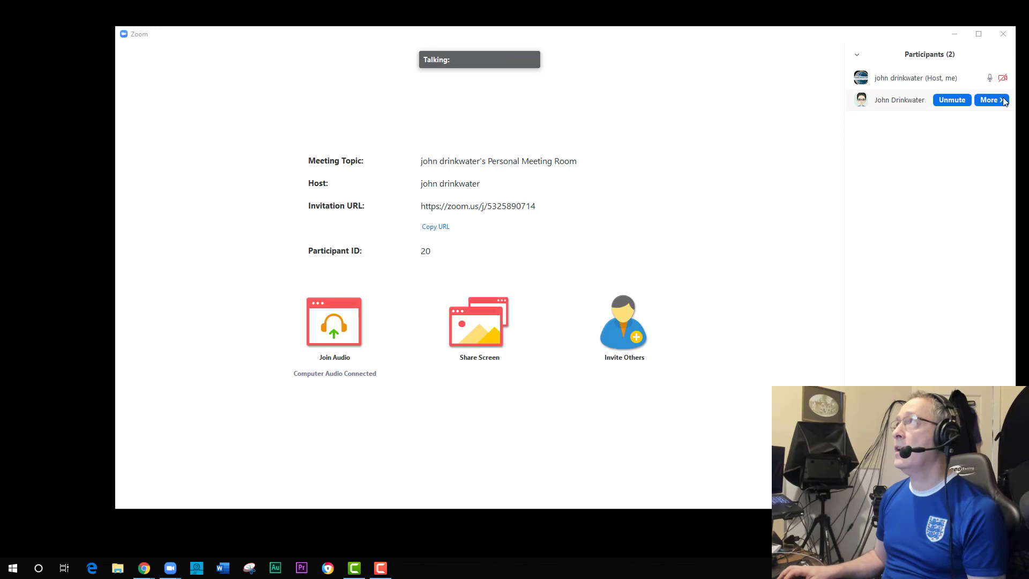
click(989, 99)
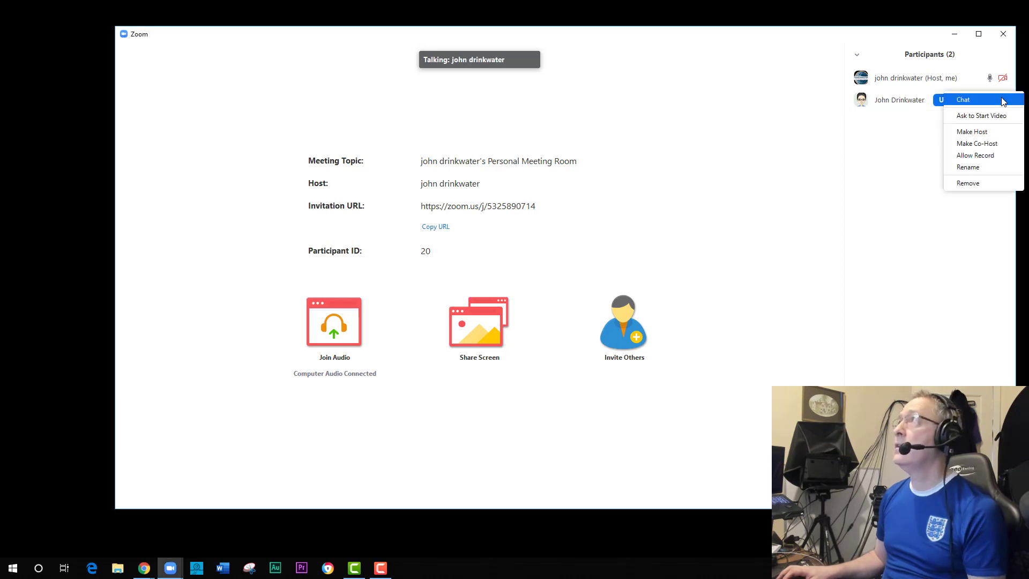
mouse_move(977, 142)
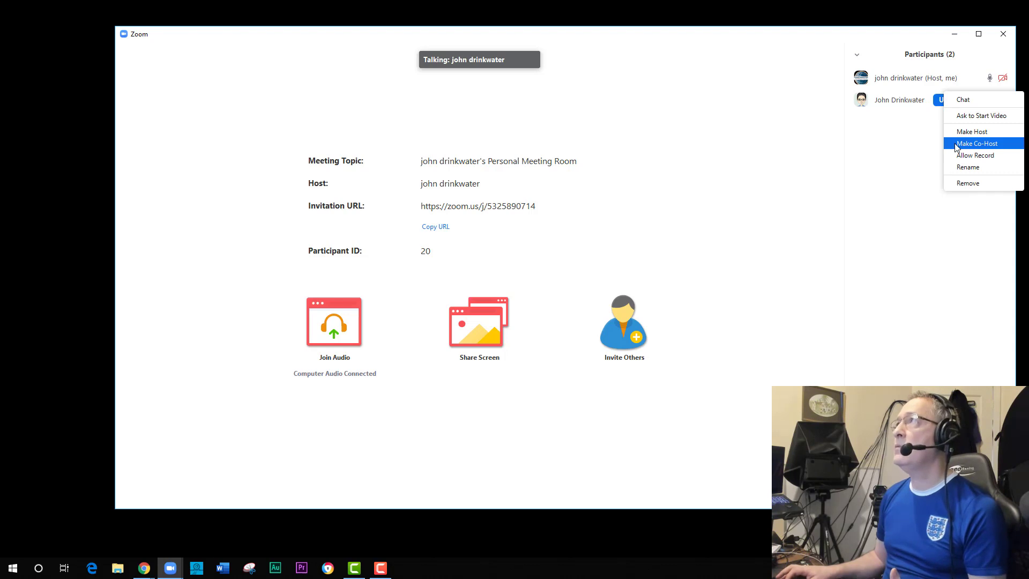
click(977, 143)
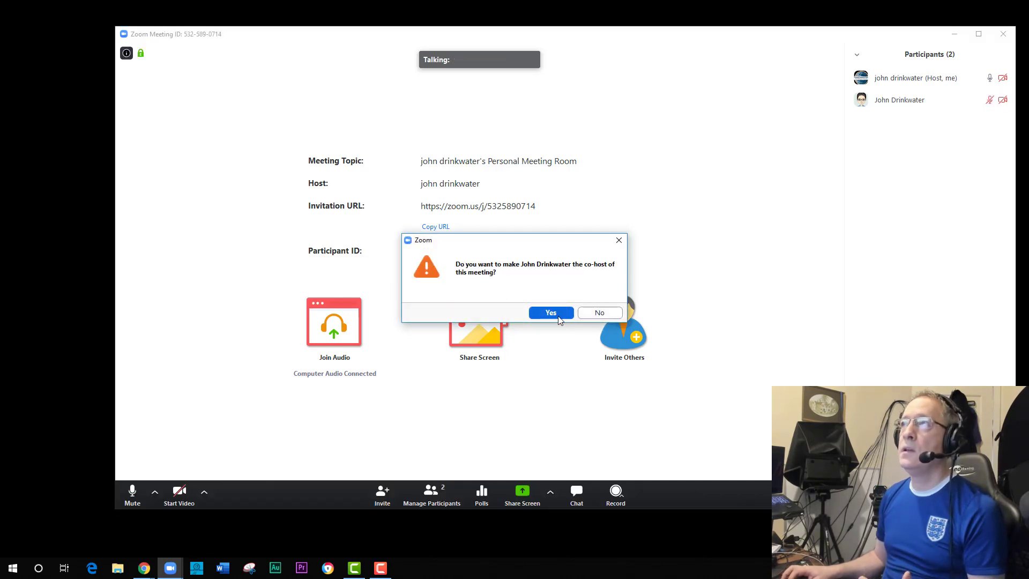
click(549, 312)
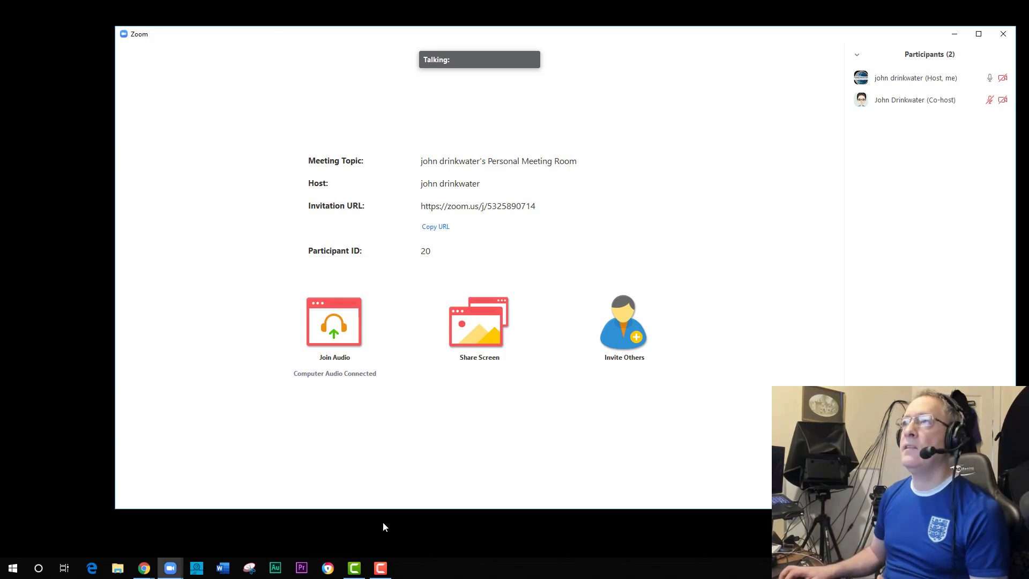
mouse_move(193, 527)
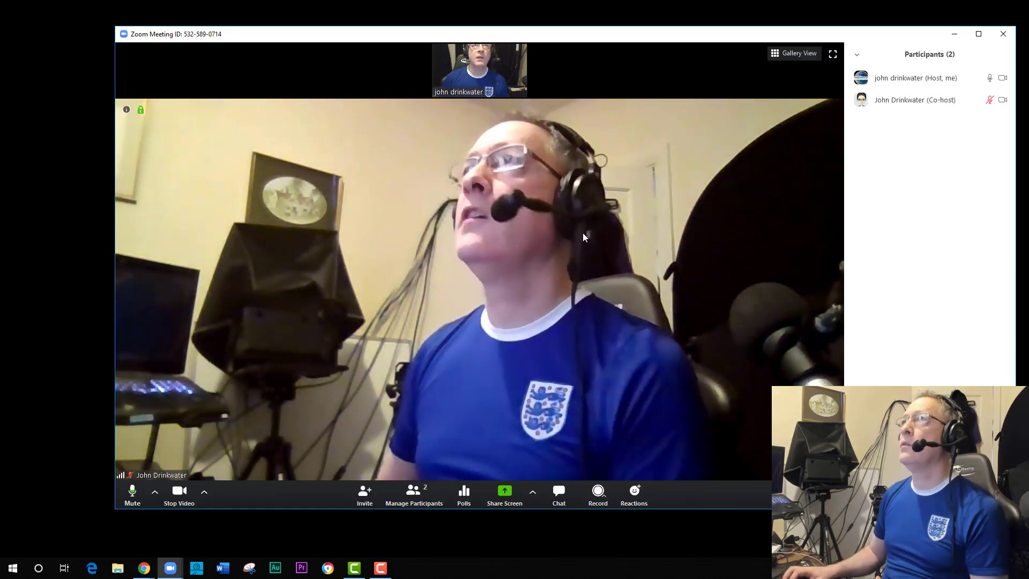
mouse_move(683, 234)
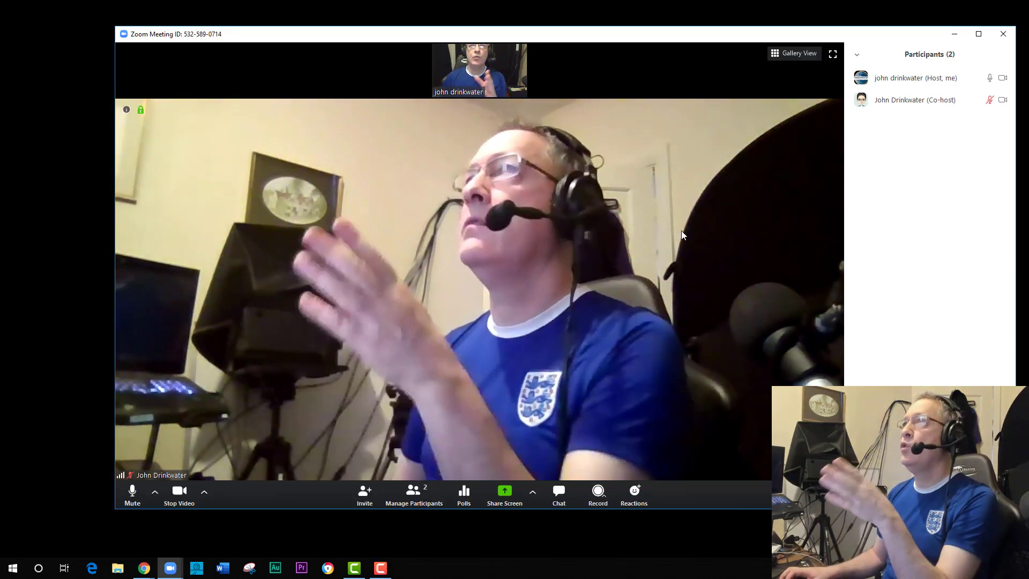
mouse_move(479, 71)
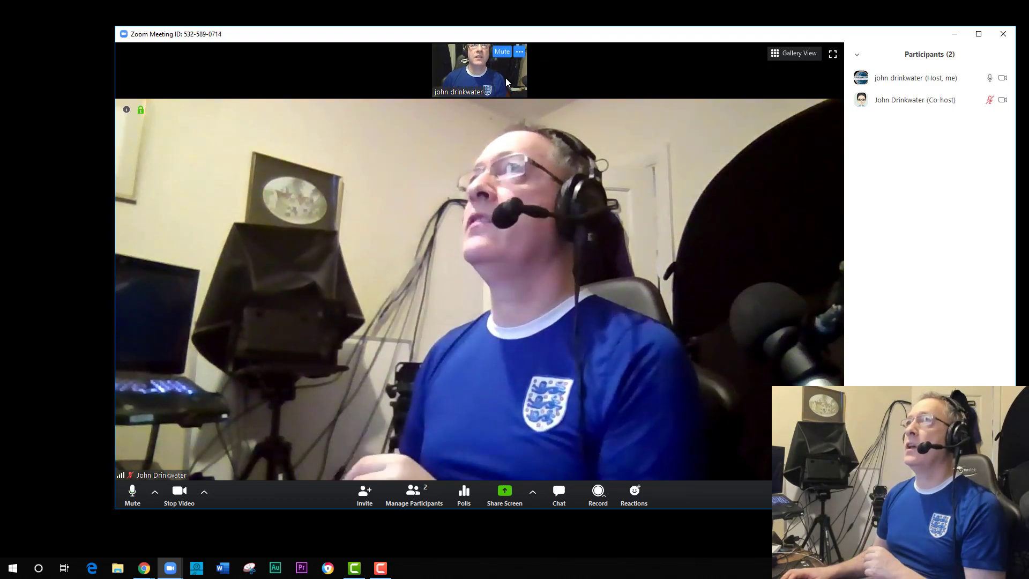
Show the other participant large with your own video reduced to a thumbnail.
click(519, 52)
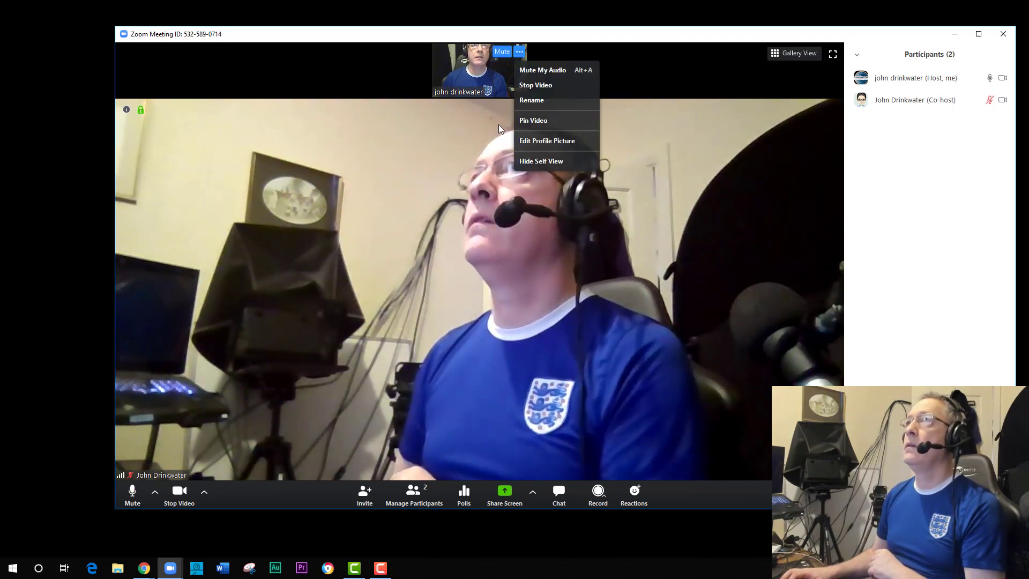
click(533, 120)
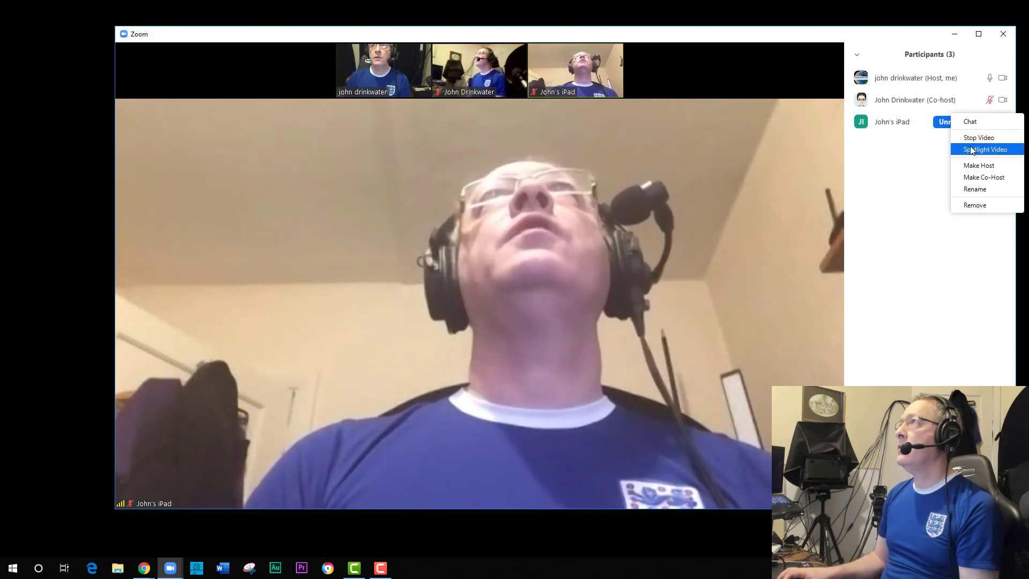
Spotlight the third participant's video, then mute all participants including the host.
click(983, 149)
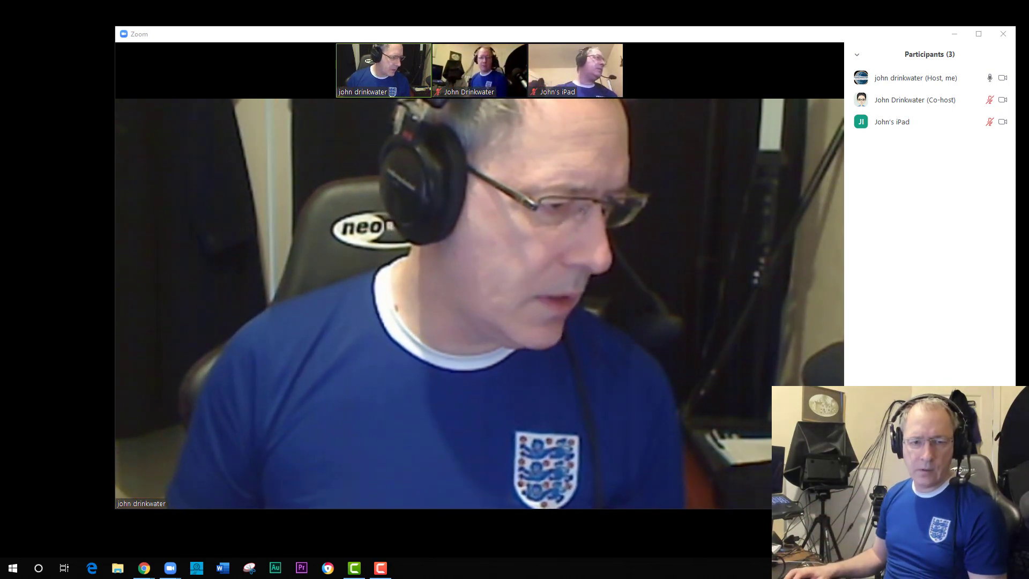
click(989, 77)
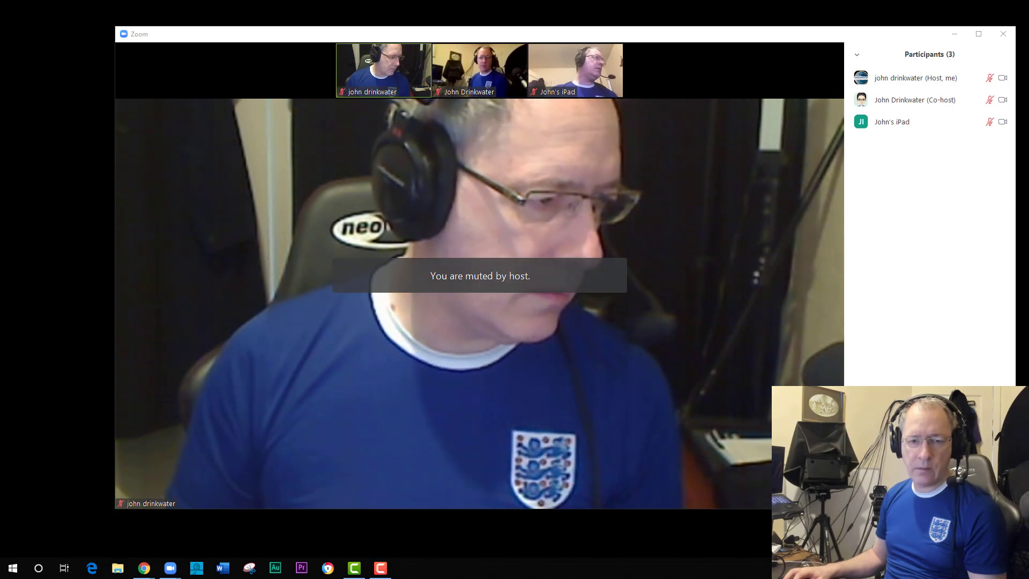